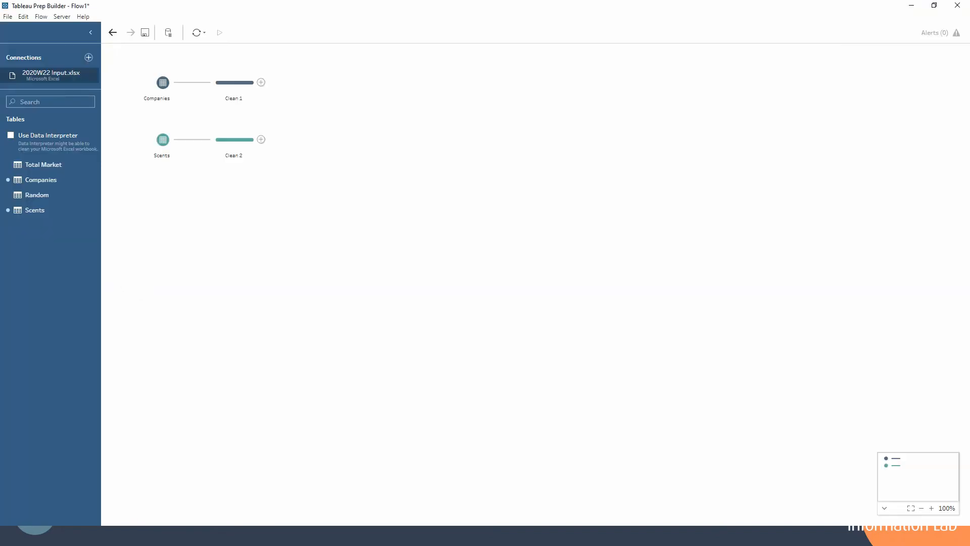
Preview the Companies and Scents clean steps, then join Clean 2 onto Clean 1.
click(234, 82)
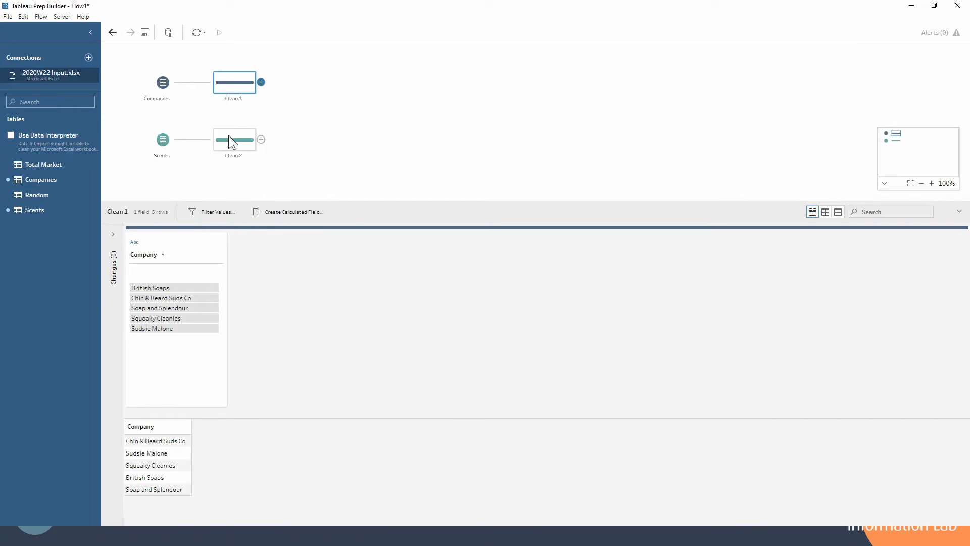
click(233, 139)
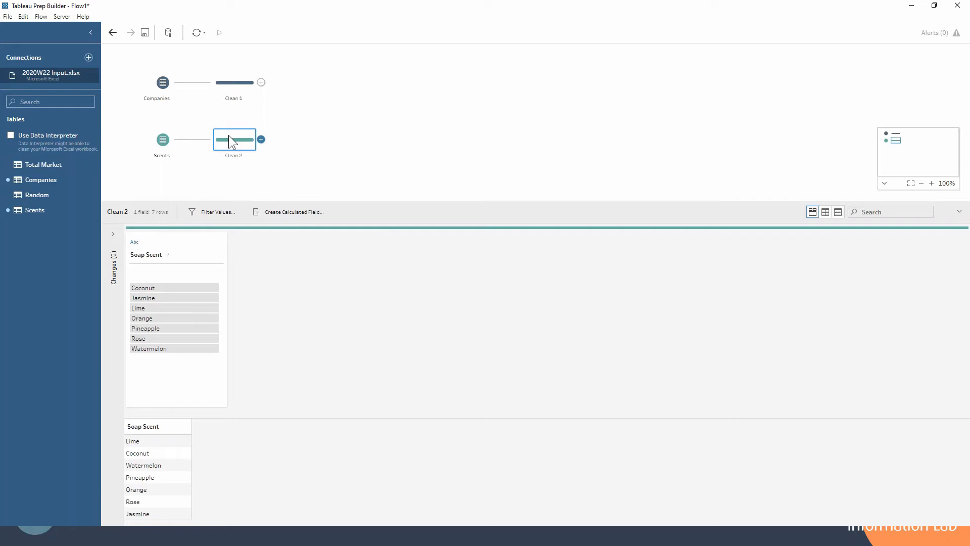
drag(233, 139, 259, 84)
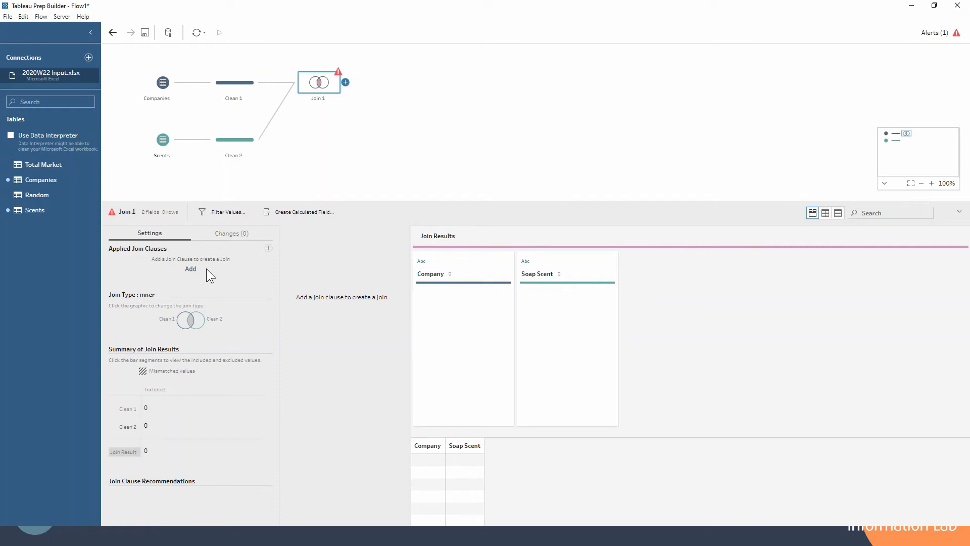
Add a Company = Soap Scent join clause and make it a full join giving 12 rows.
click(191, 269)
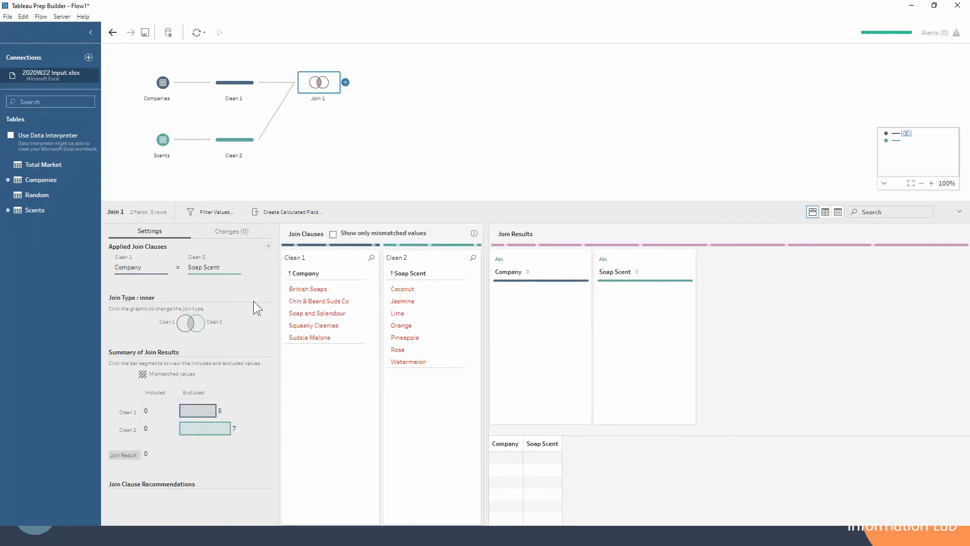
mouse_move(336, 343)
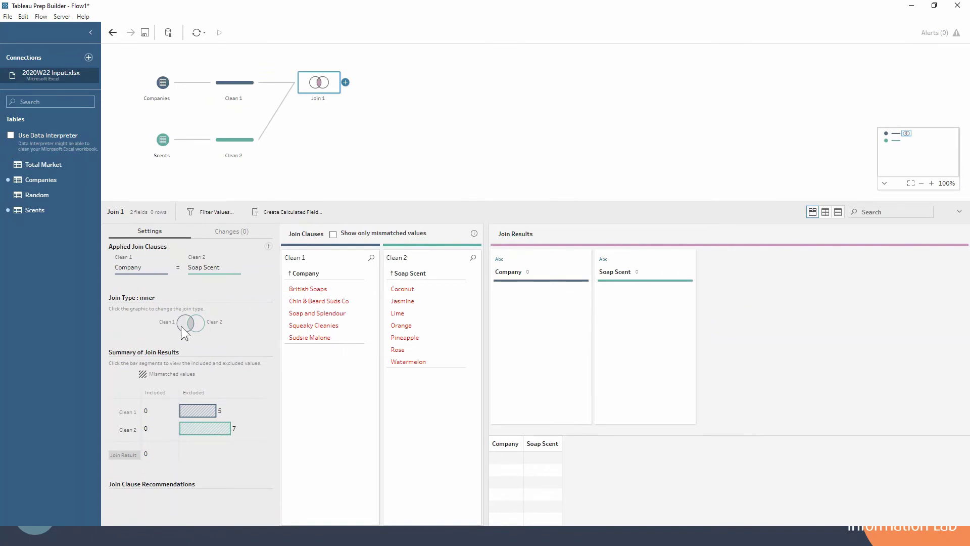
click(191, 323)
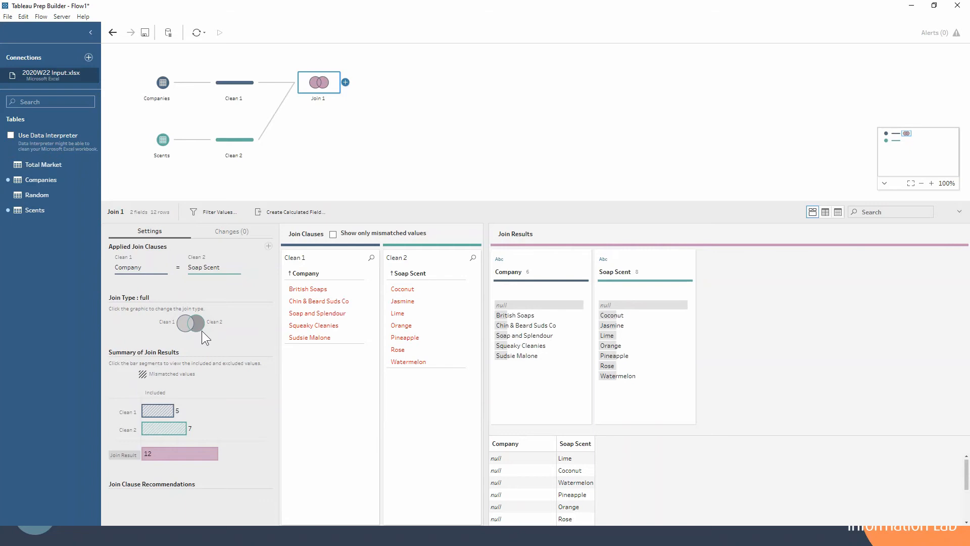
mouse_move(550, 216)
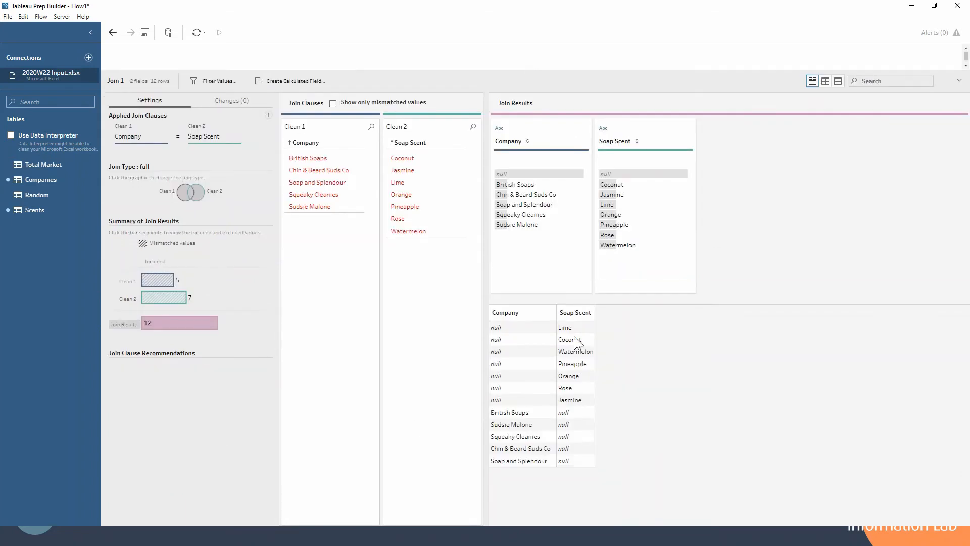
mouse_move(533, 461)
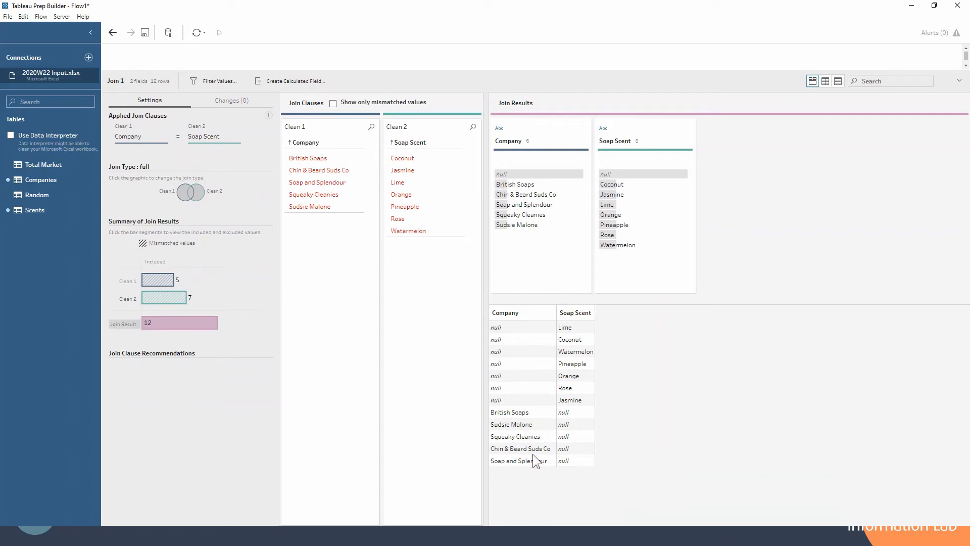
mouse_move(534, 368)
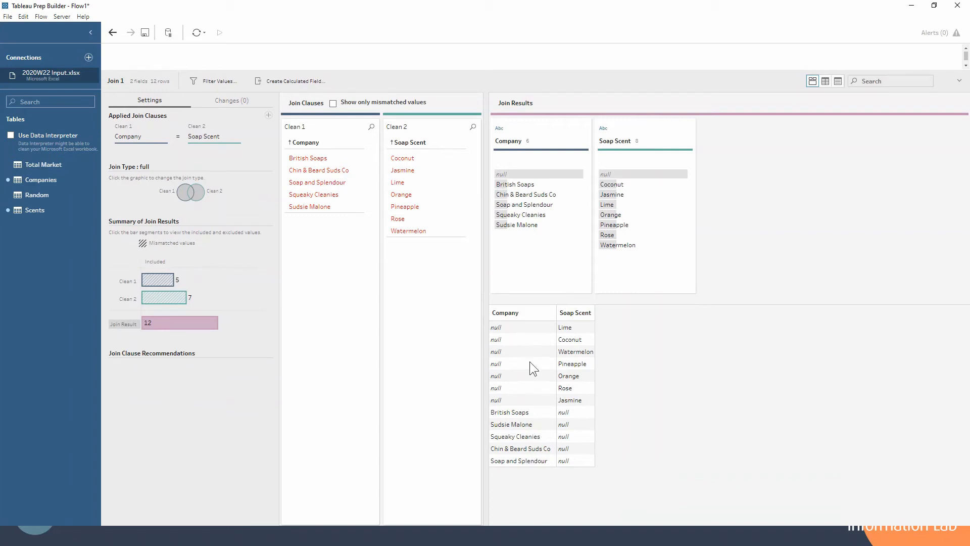
mouse_move(533, 404)
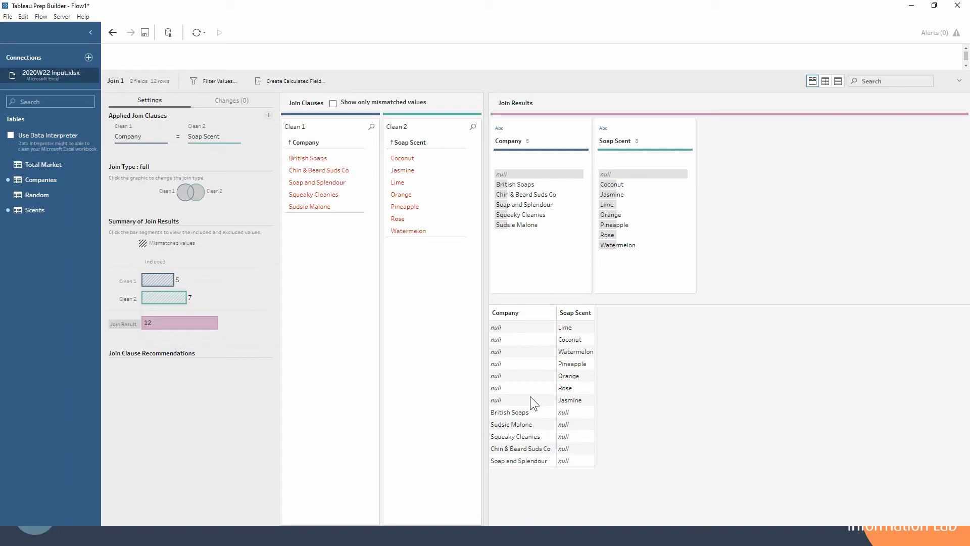
mouse_move(479, 71)
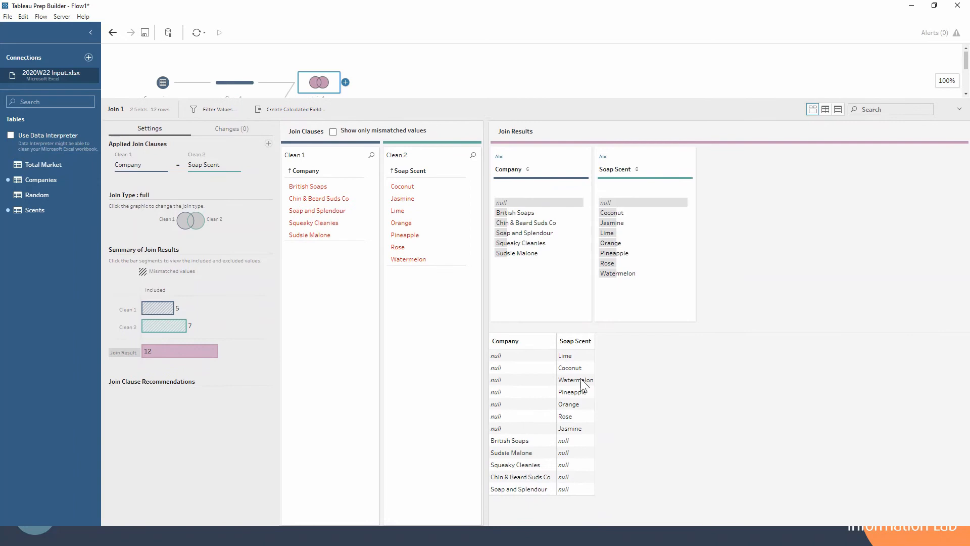
mouse_move(507, 446)
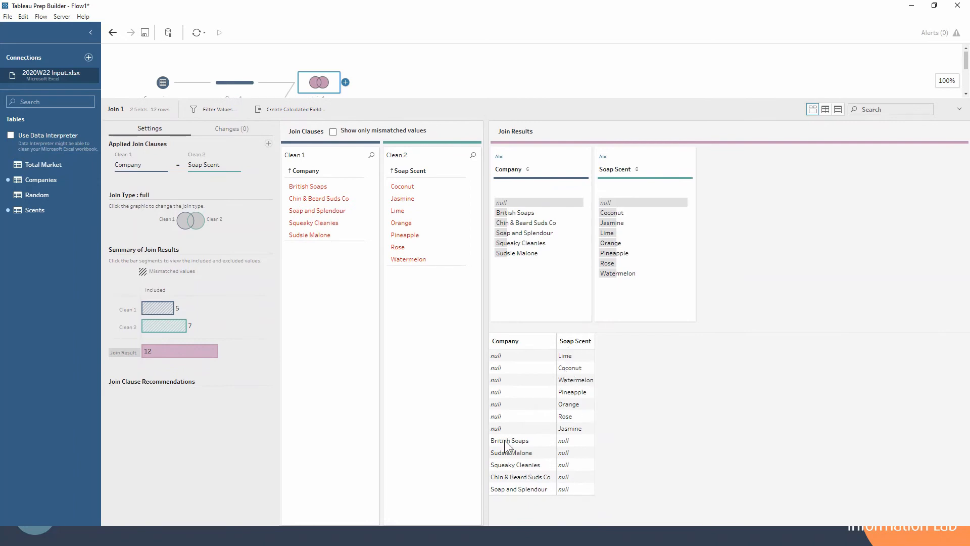
mouse_move(385, 103)
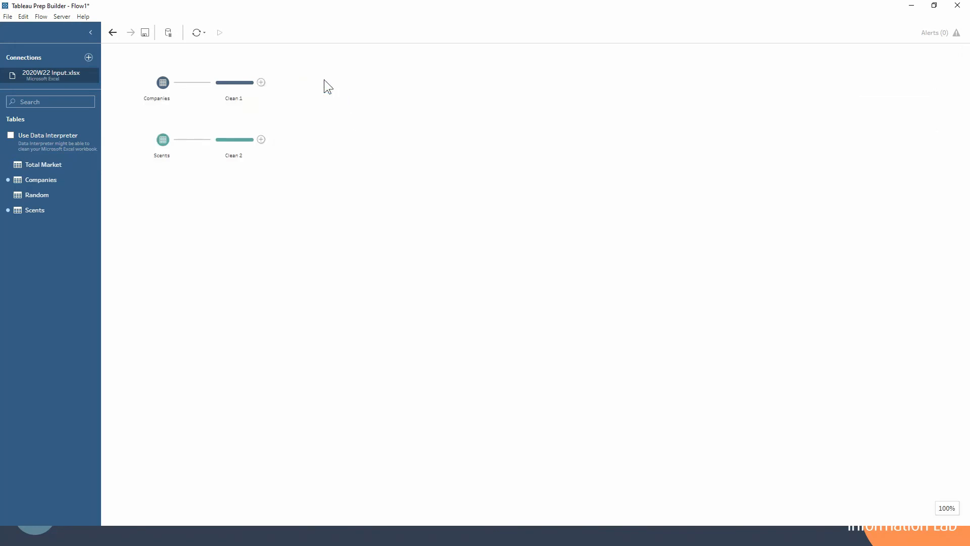
Finish the Dummy calculated field on the Clean 1 companies step.
click(233, 82)
text(Du)
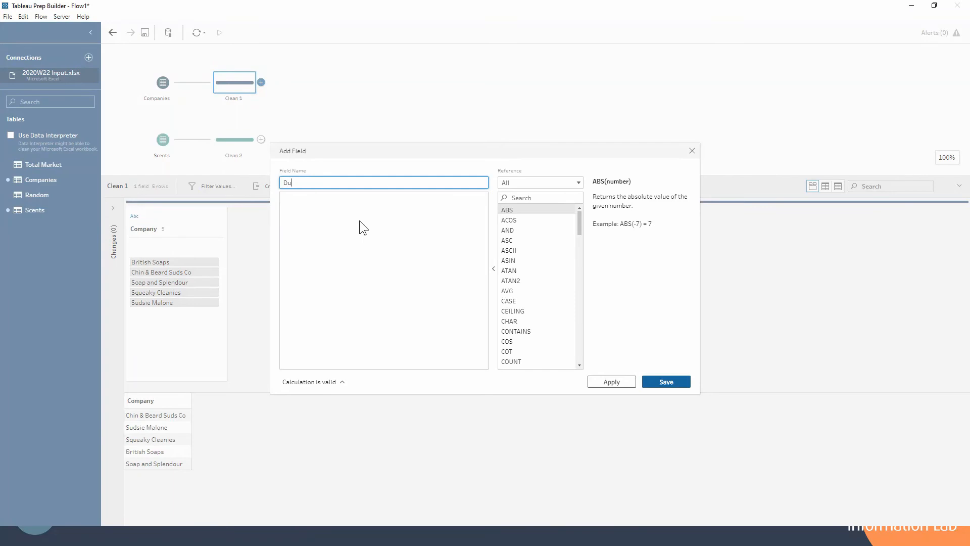
text(mmy)
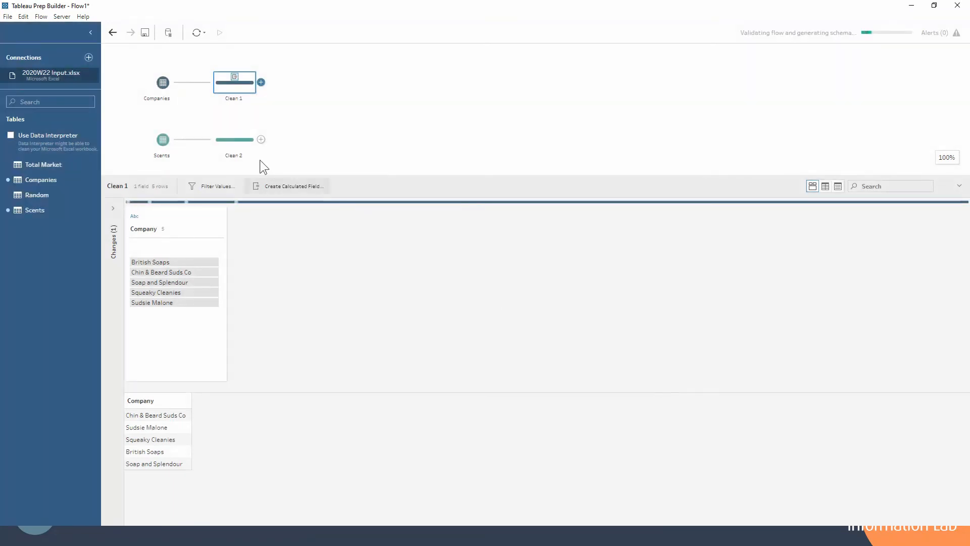
Create a calculated field Dummy = 1 on the Clean 2 scents step and save it.
click(288, 186)
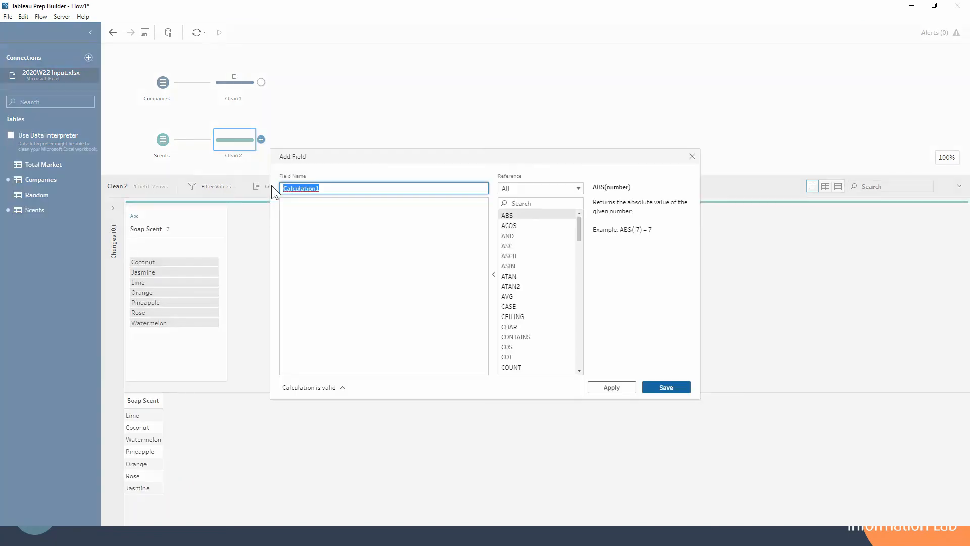
text(Dummy)
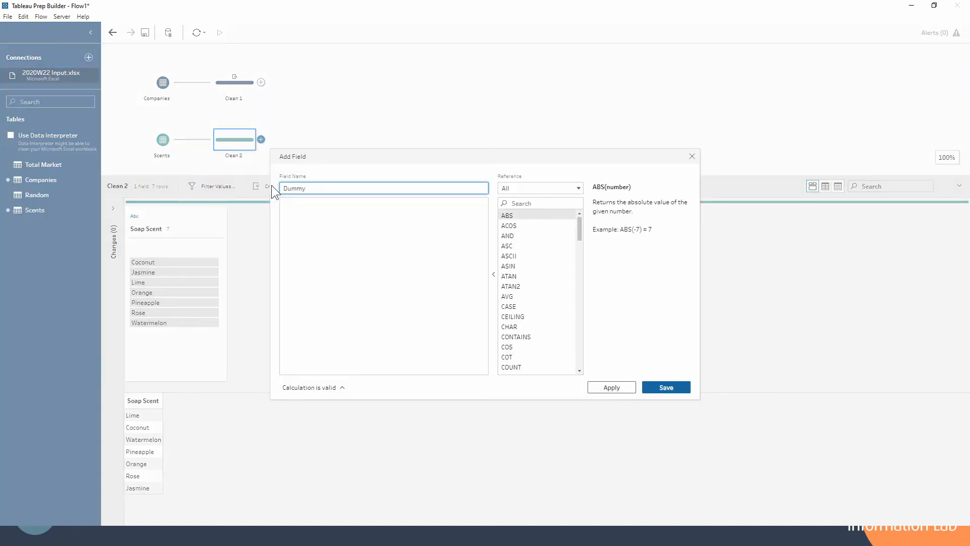
text(1)
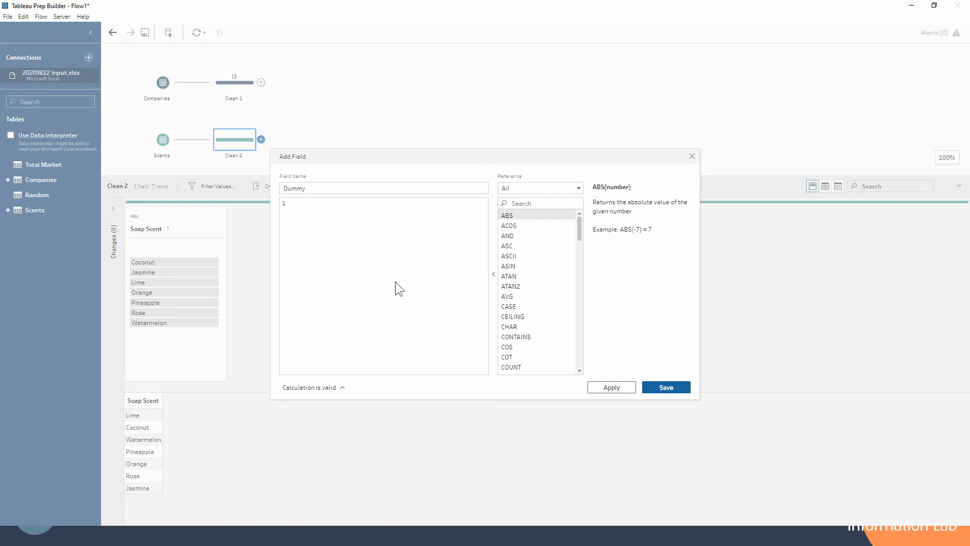
click(666, 388)
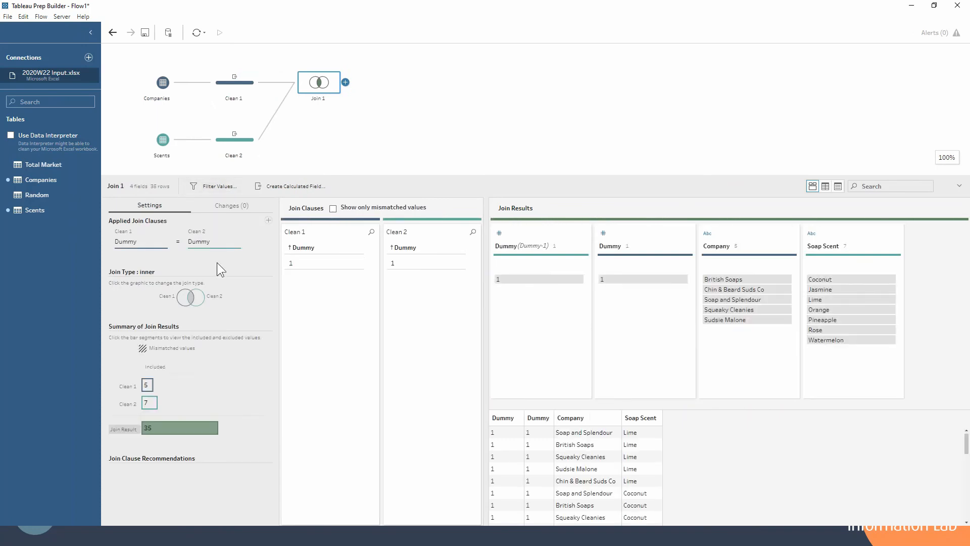
click(234, 82)
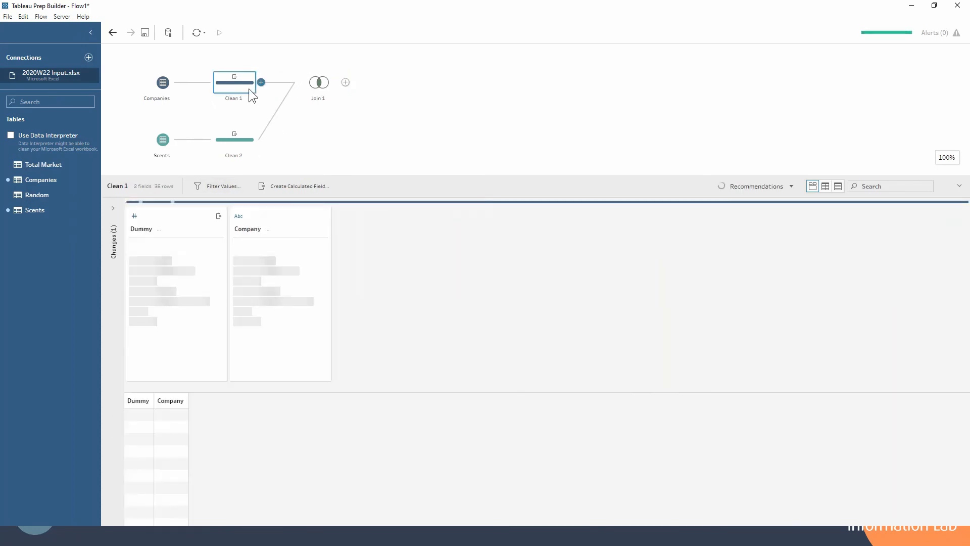
click(234, 137)
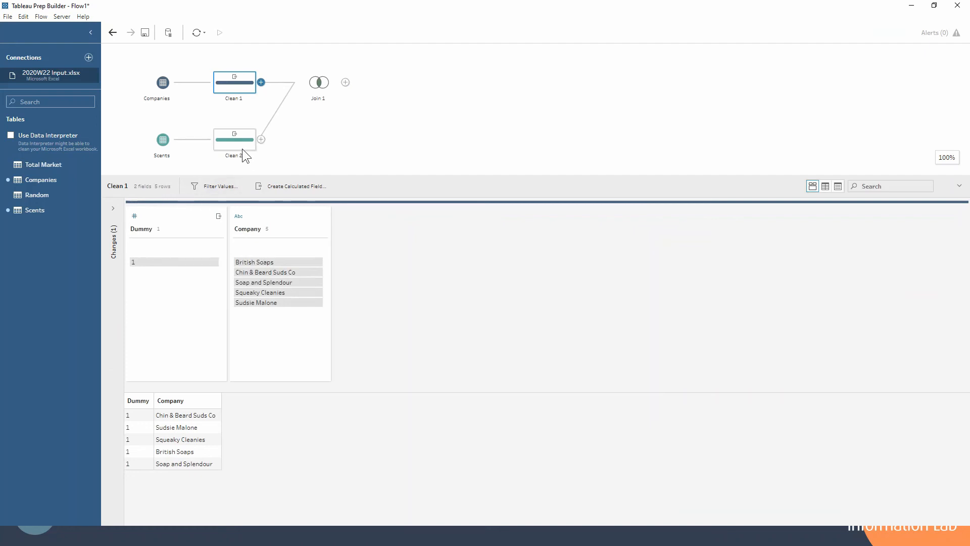
click(234, 138)
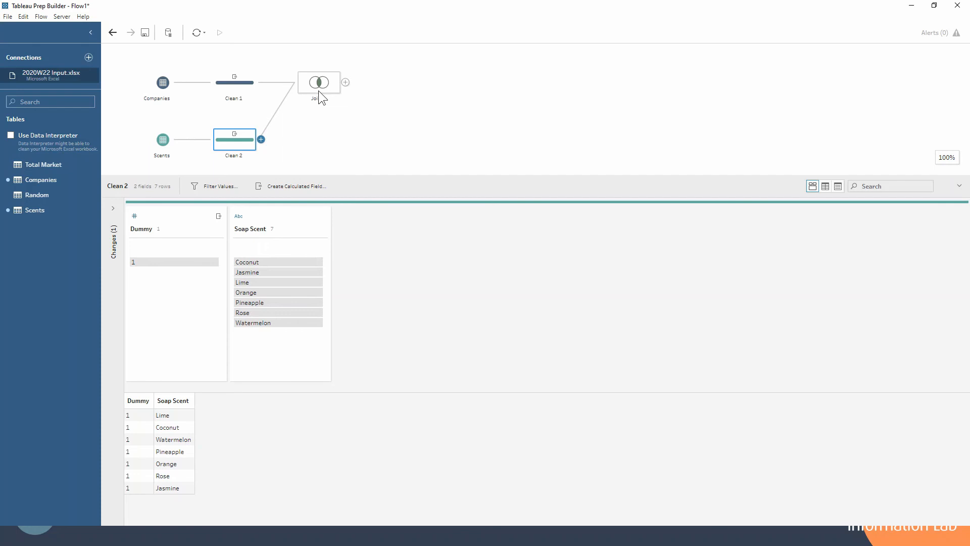
click(318, 82)
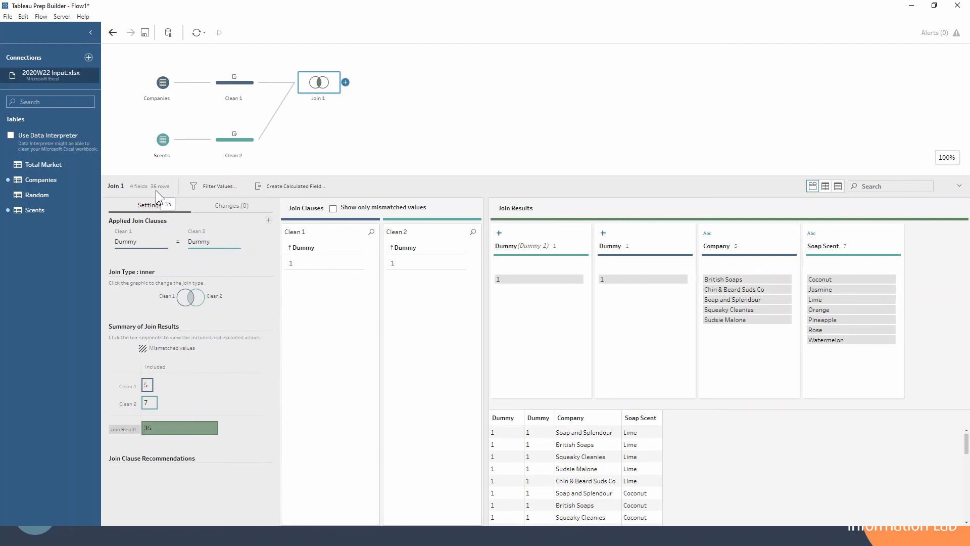
mouse_move(346, 85)
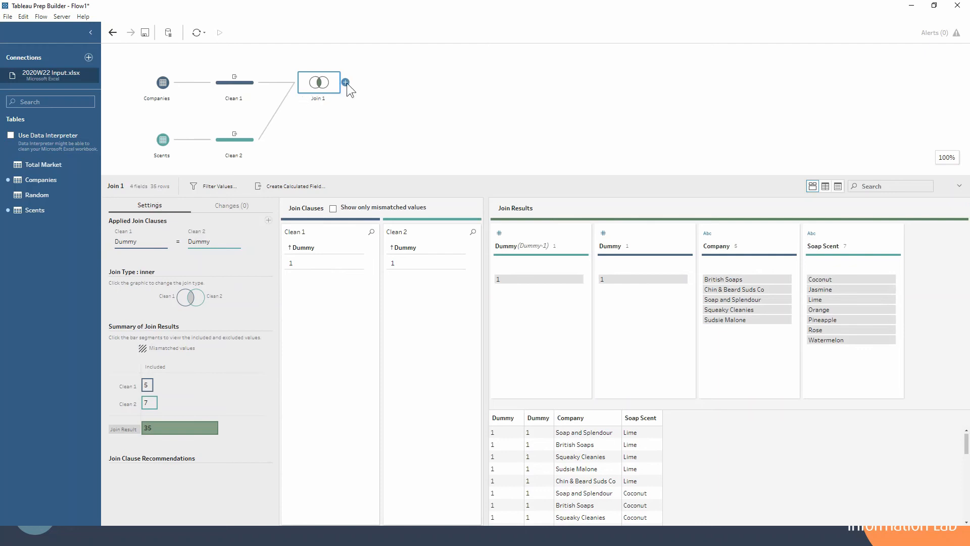
Add a clean step after Join 1 and highlight British Soaps' seven scent rows.
click(346, 82)
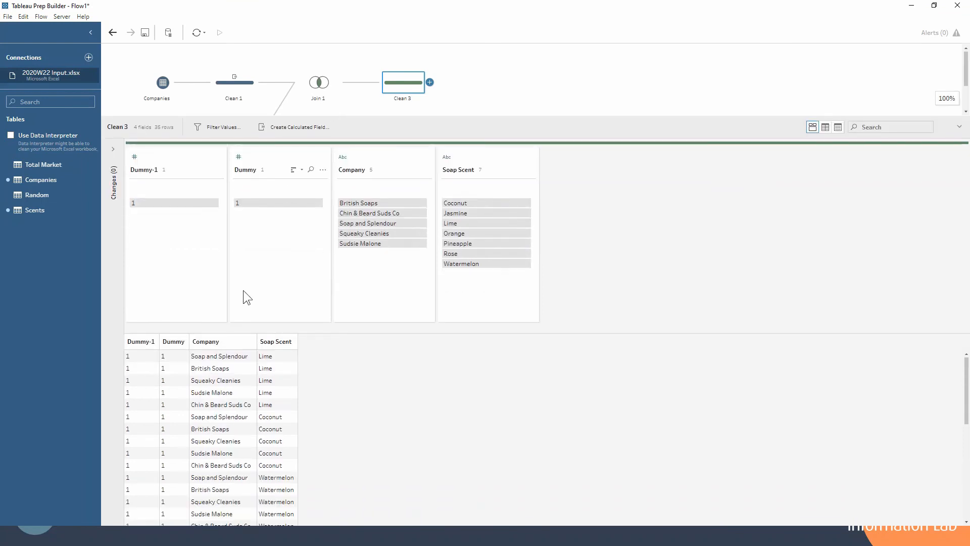
mouse_move(229, 409)
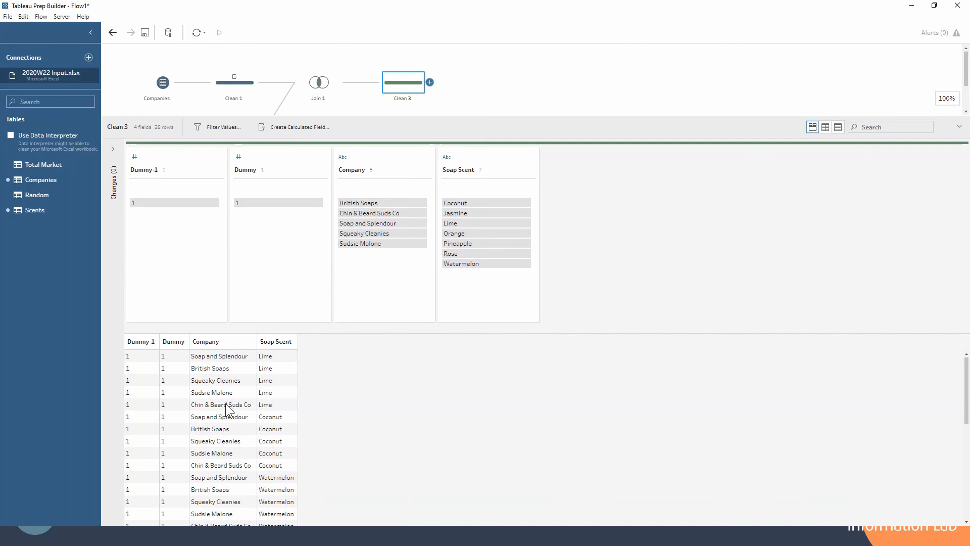
mouse_move(272, 360)
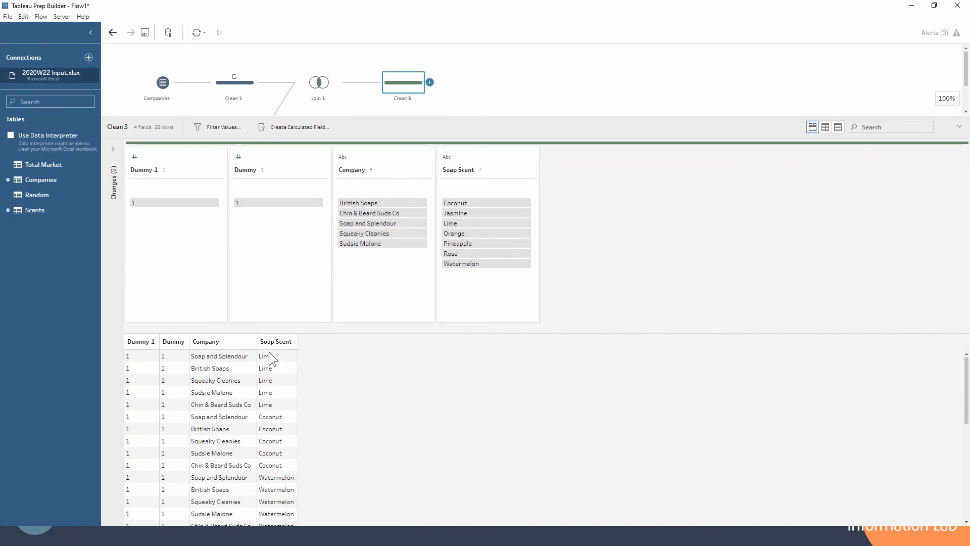
mouse_move(271, 362)
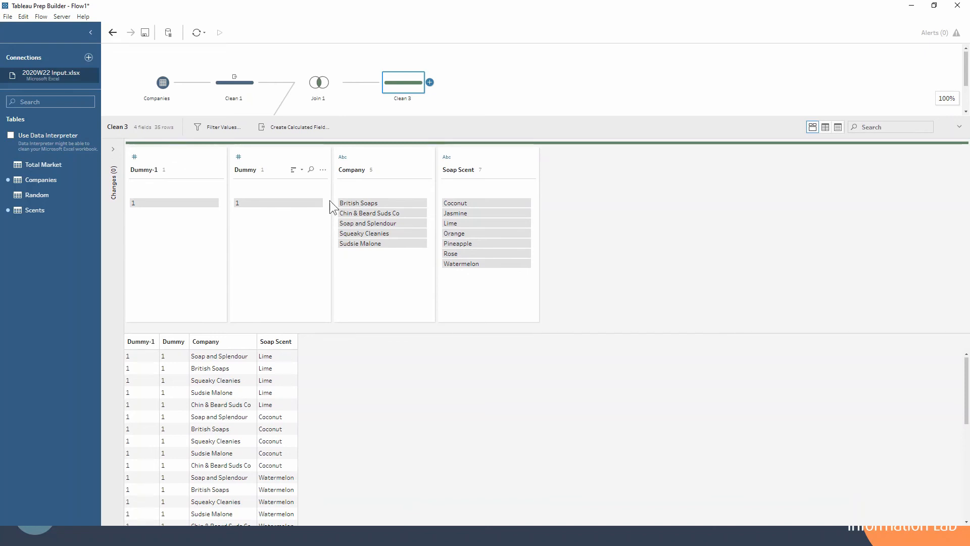
click(358, 202)
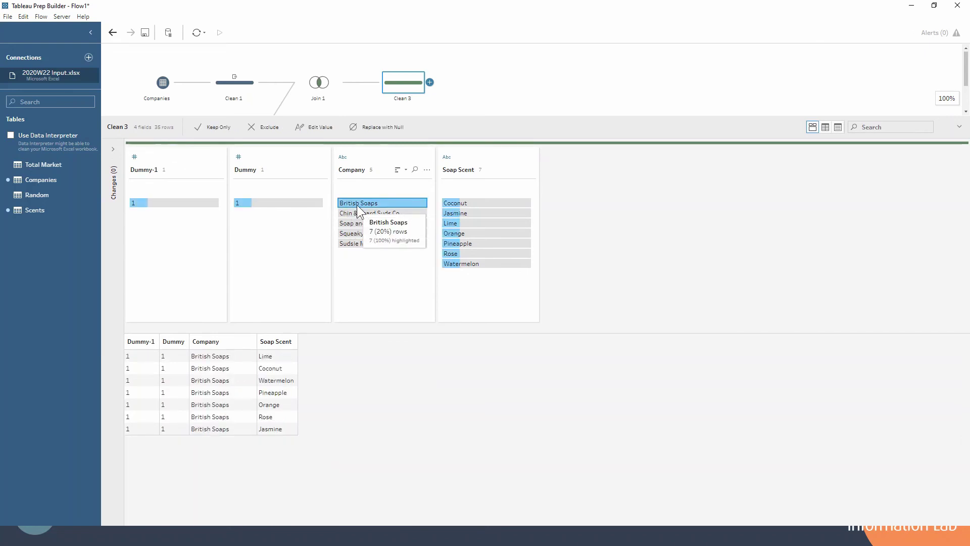
mouse_move(450, 257)
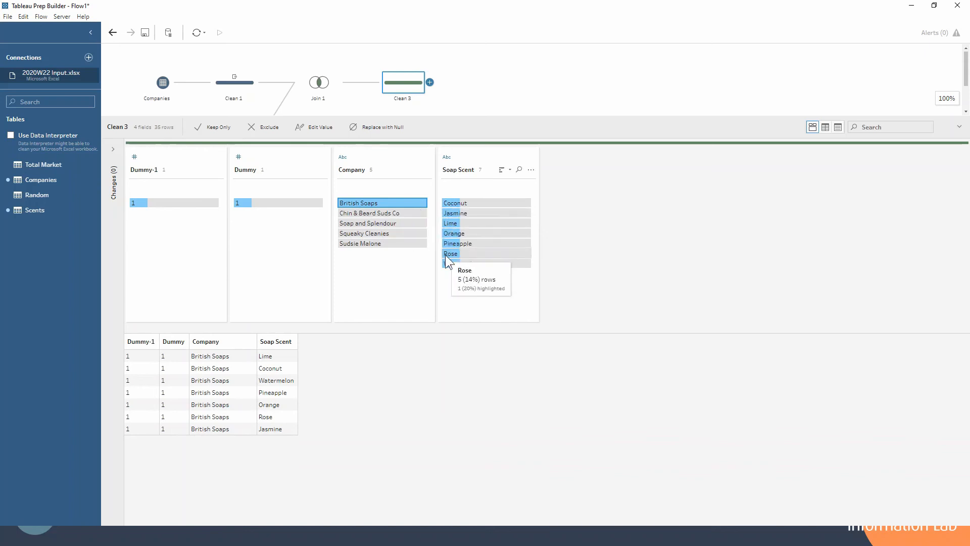
mouse_move(449, 289)
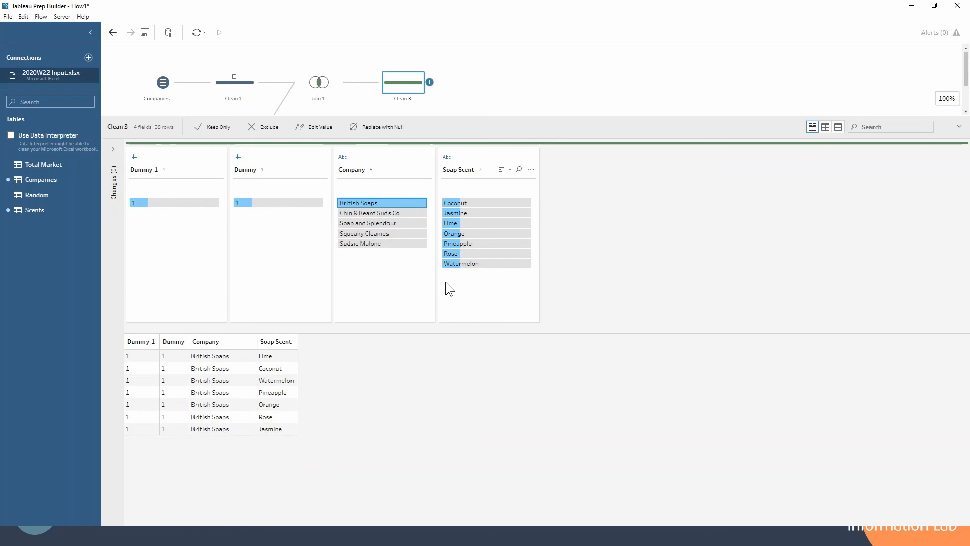
mouse_move(432, 147)
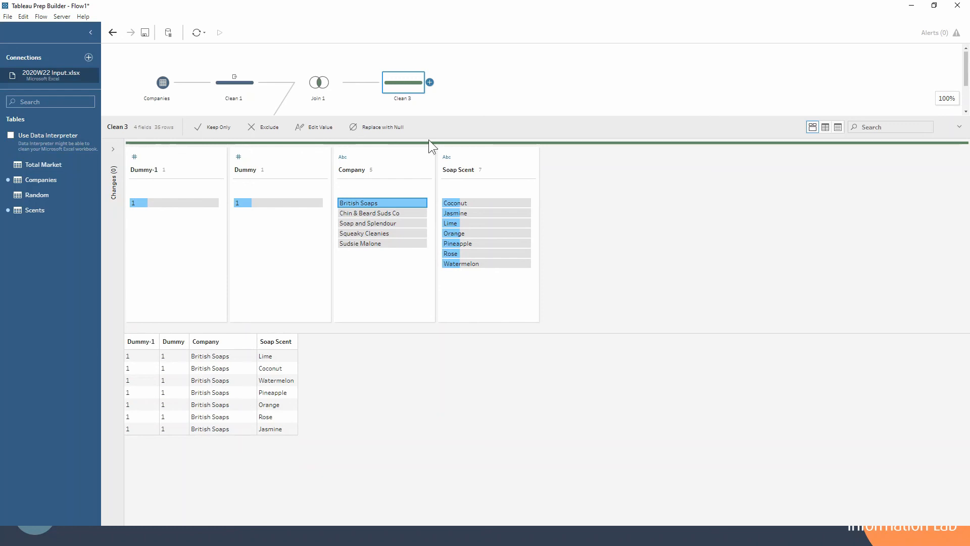